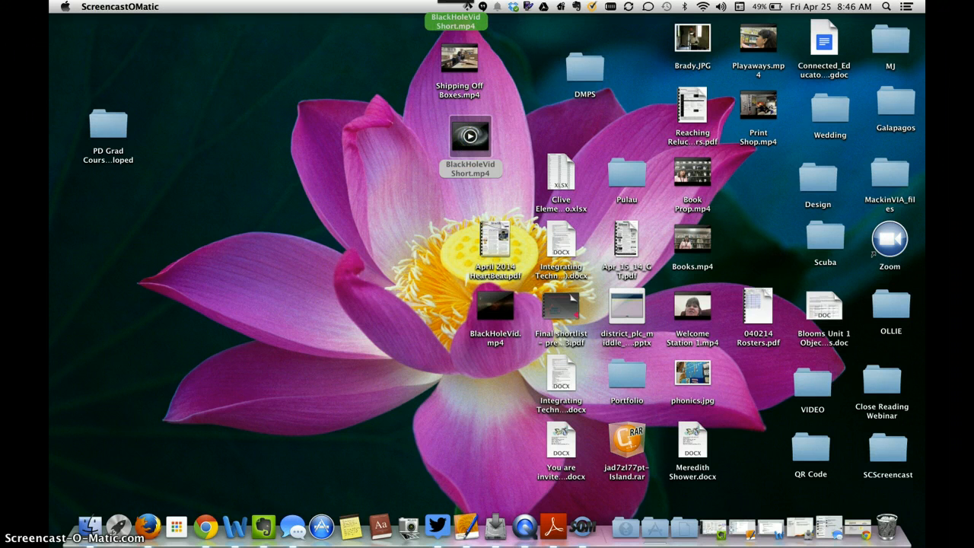
double_click(470, 137)
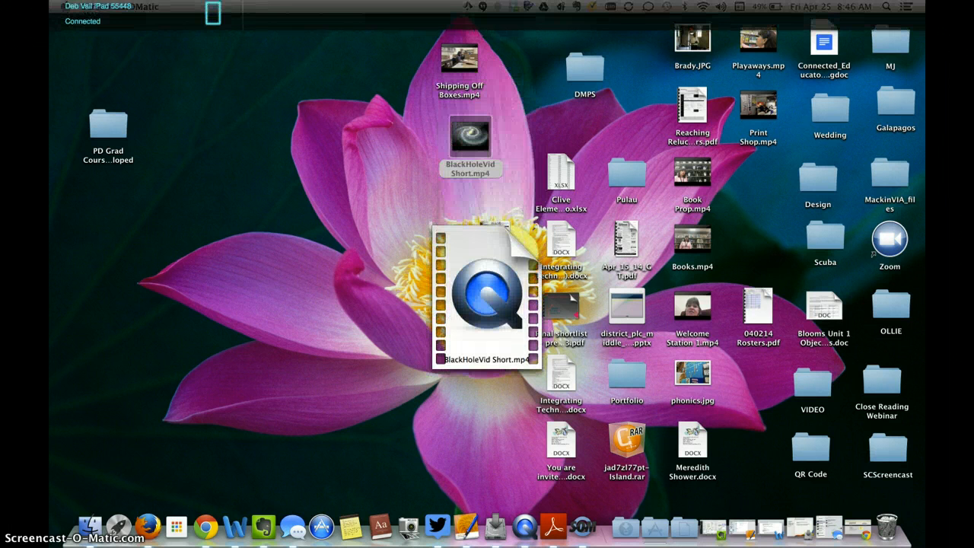
mouse_move(146, 28)
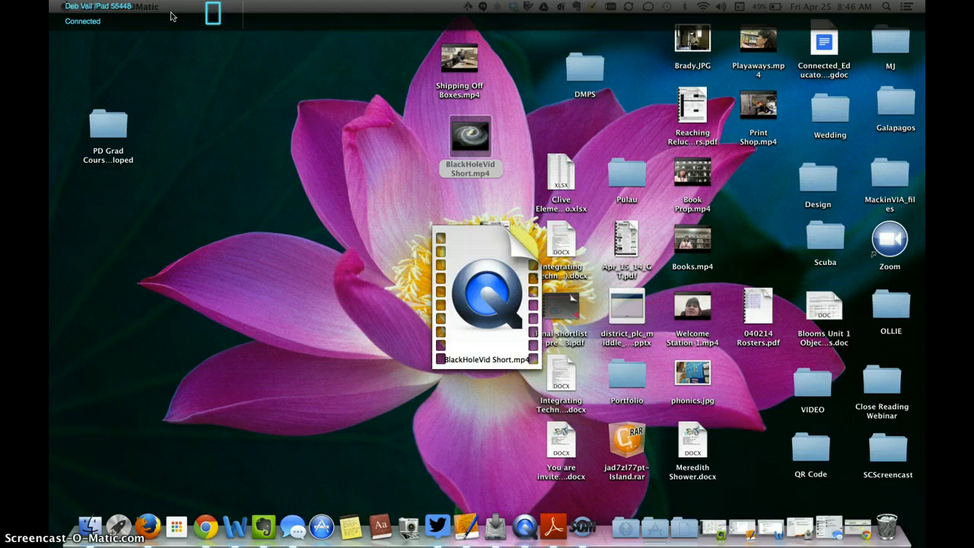
right_click(487, 296)
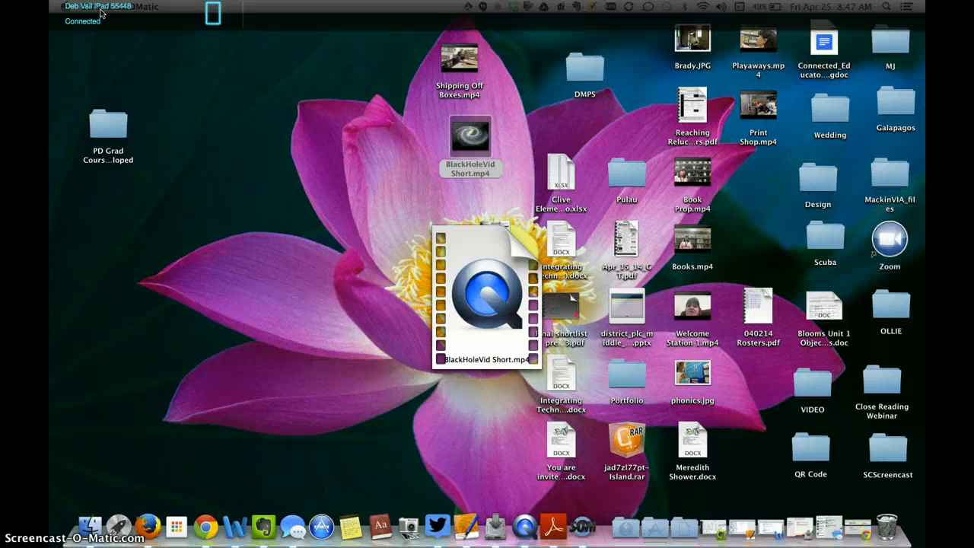
mouse_move(185, 125)
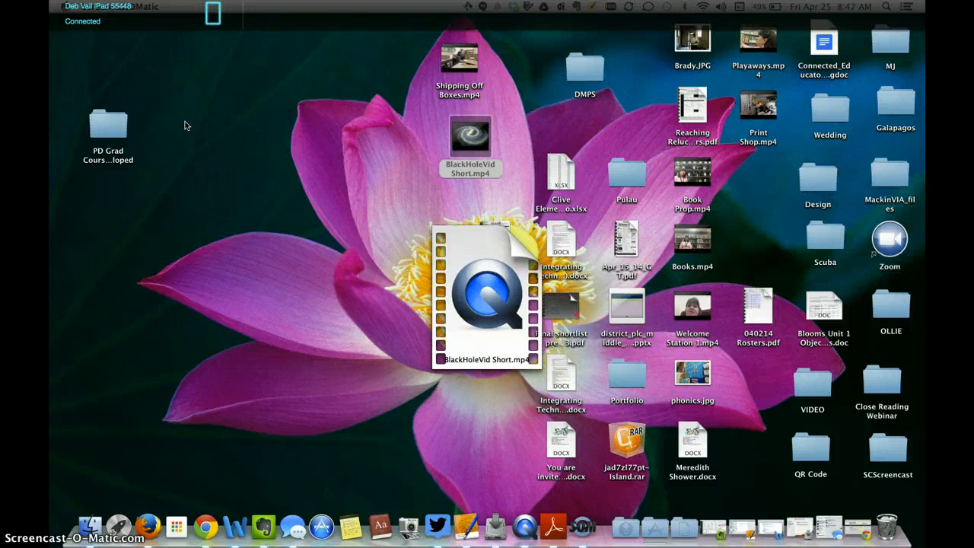